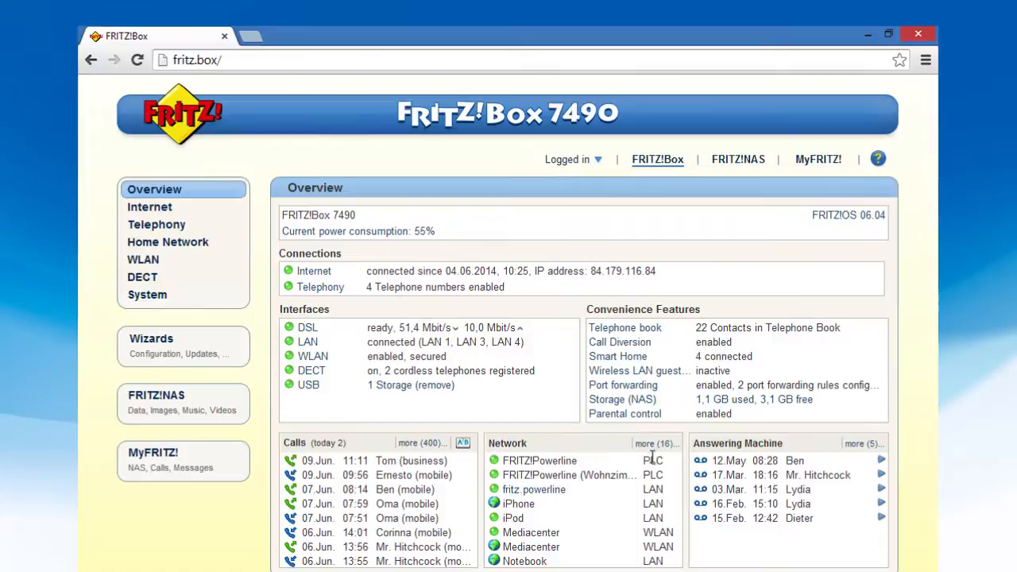
- Show the Home Network devices and users list with IP, MAC and connection type
left_click(168, 242)
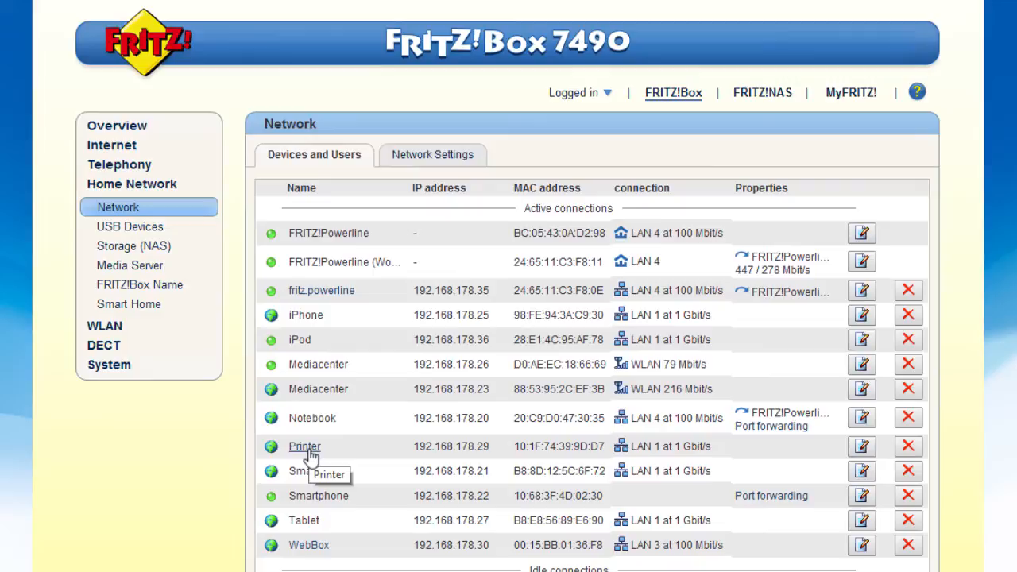
- Go to the MyFRITZ! remote access sign-in page from the top link
left_click(915, 91)
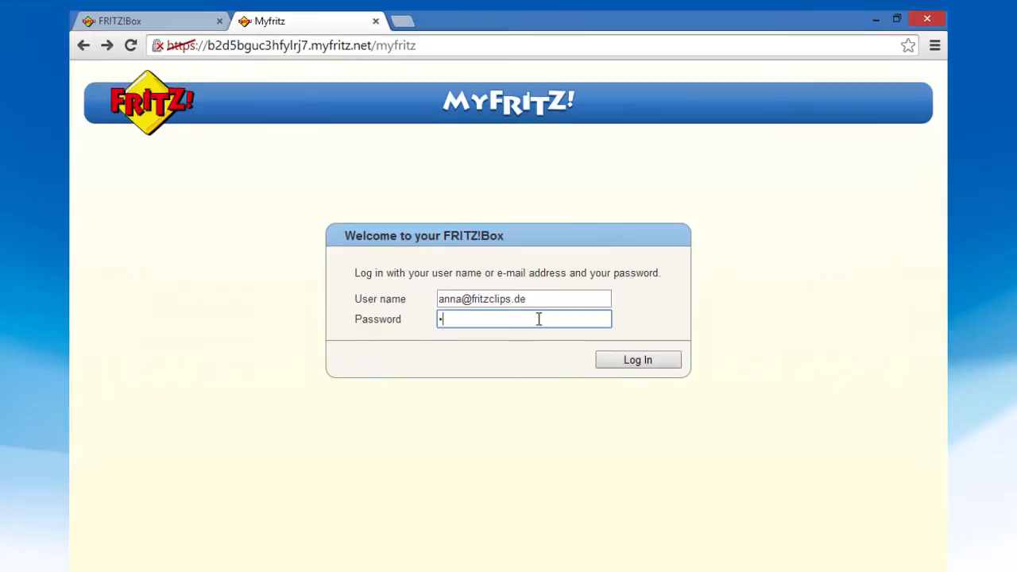
- Log in to MyFRITZ! with the entered user name and password
left_click(637, 359)
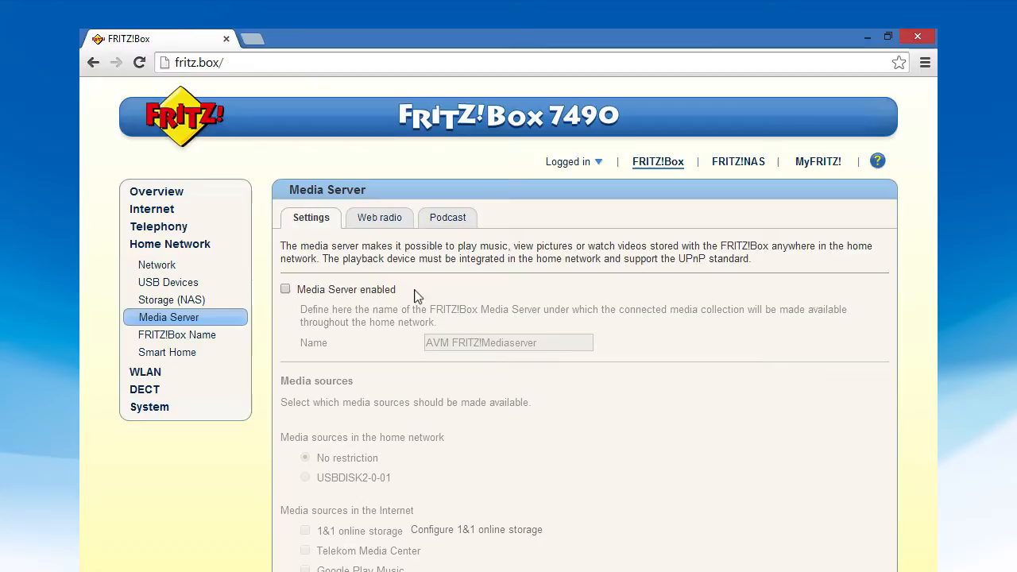
- Enable the media server and view its configured web radio stations
left_click(286, 289)
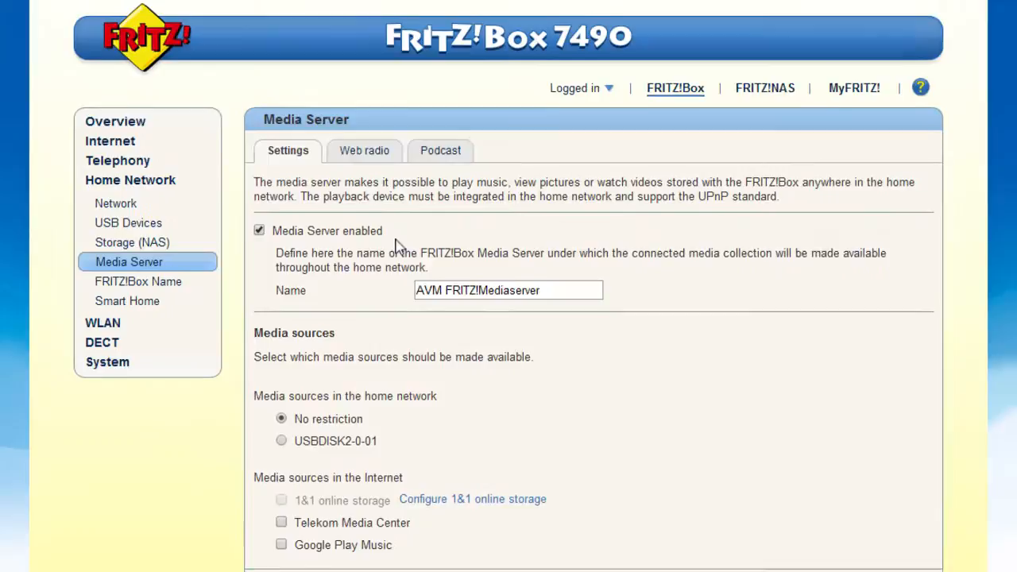
left_click(364, 149)
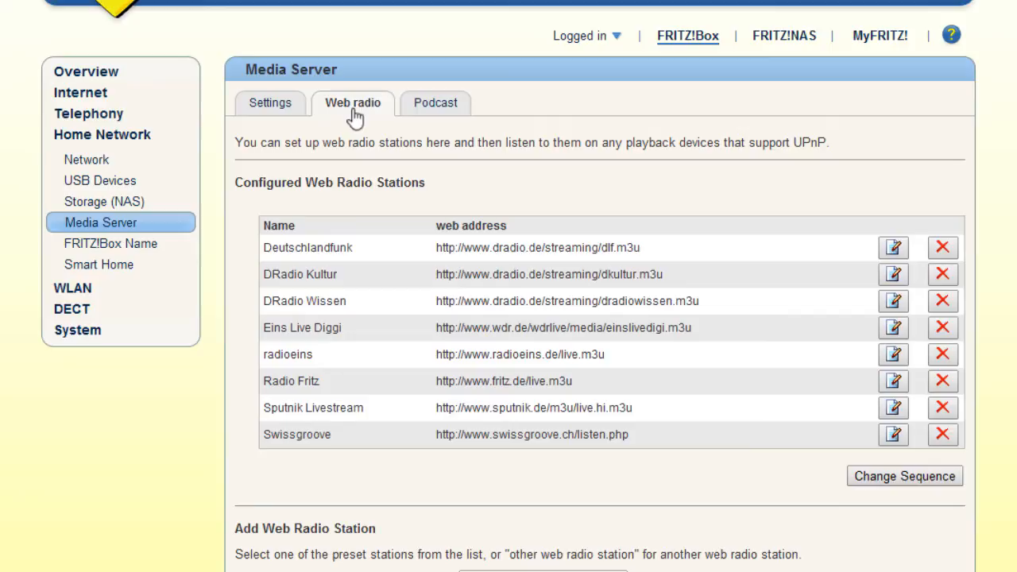
- View the podcast subscriptions, then browse the FRITZ!NAS stored folders and files
left_click(435, 101)
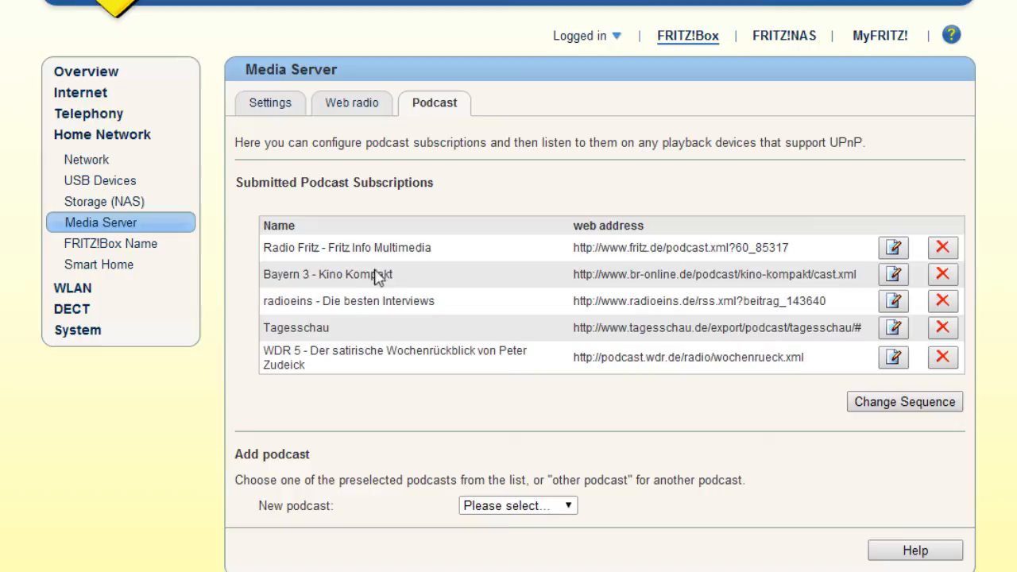
left_click(763, 178)
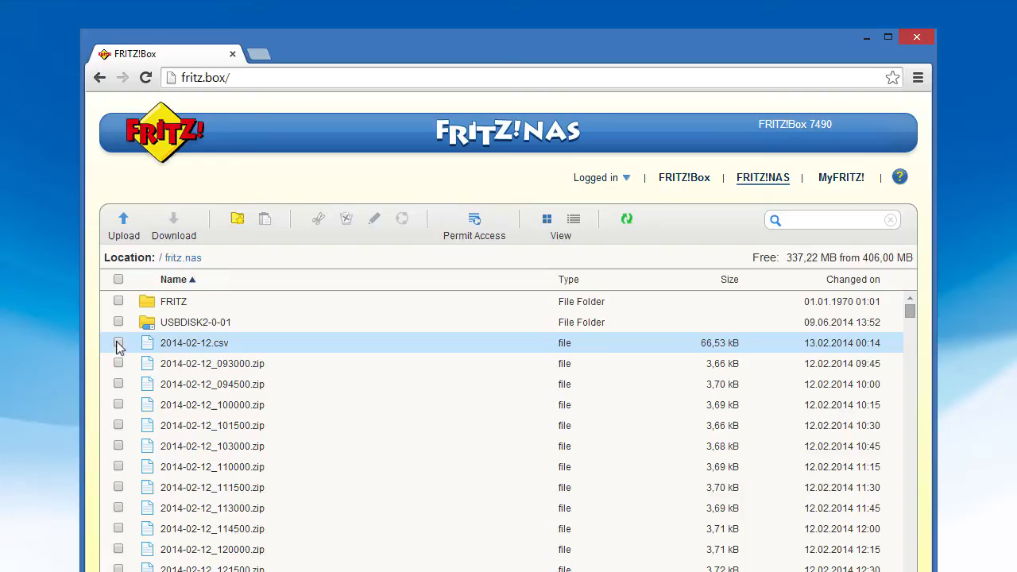
- Select the 2014-02-12.csv file and release it for sharing
left_click(118, 343)
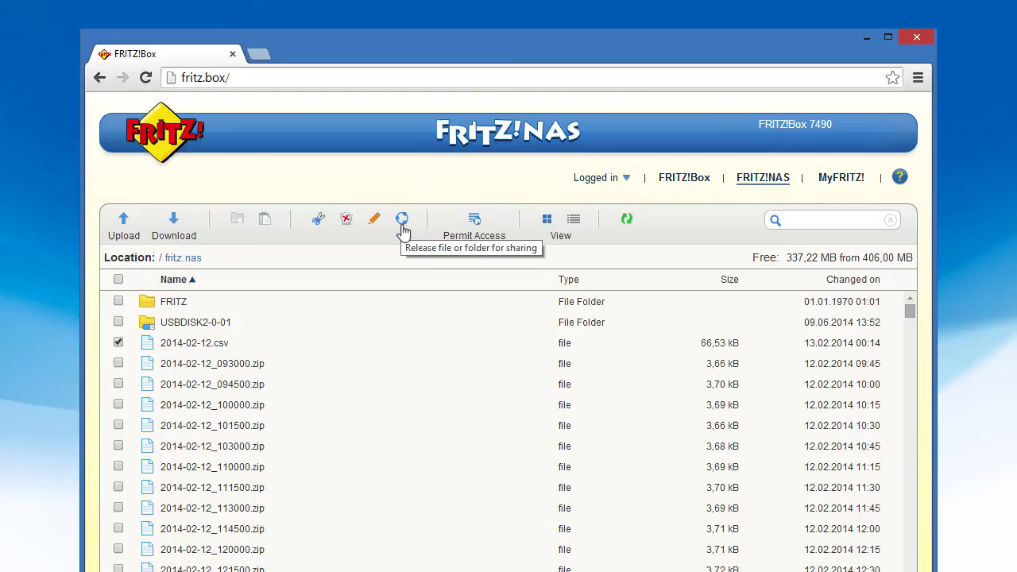
left_click(401, 219)
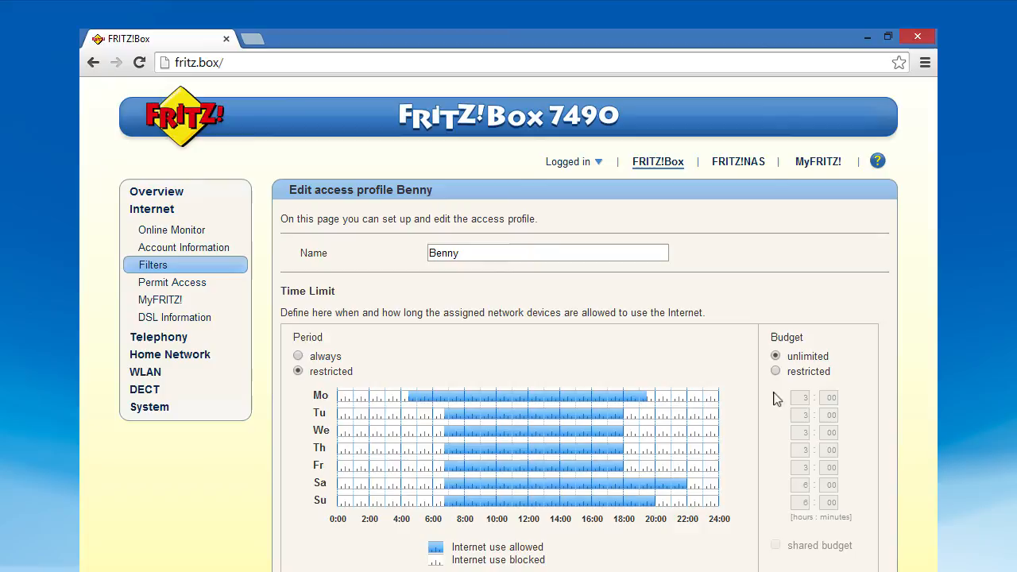
- Scroll through Benny's daily time limits and web page filter settings
scroll("down", 3)
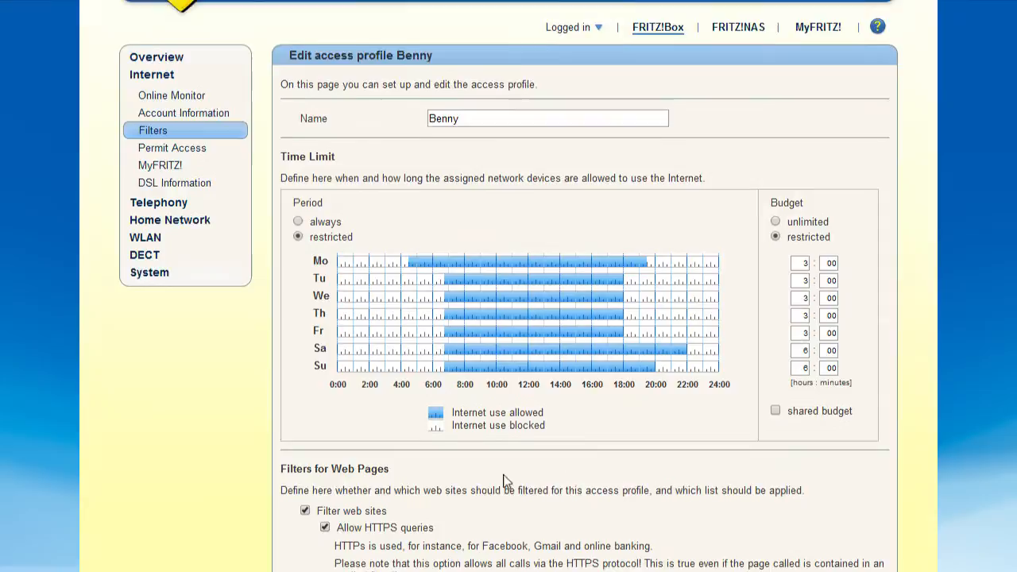
scroll("down", 3)
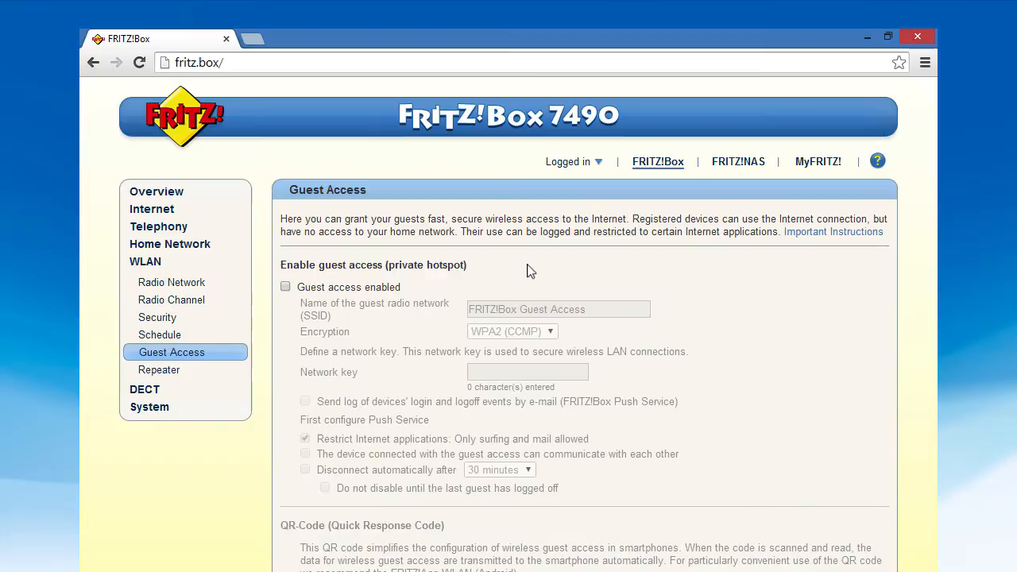
- Enable guest access with WPA2 encryption and view the QR code section
left_click(284, 286)
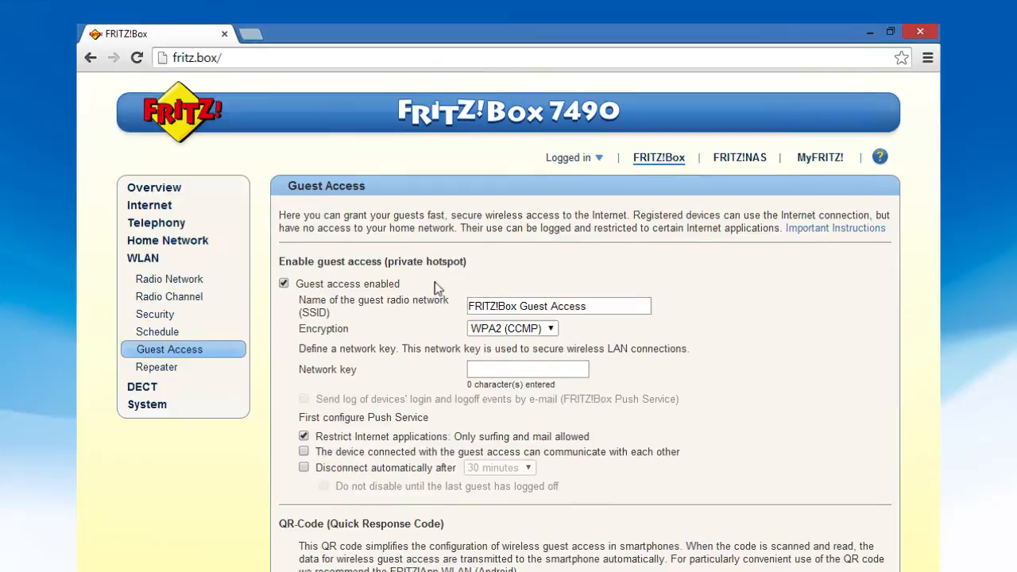
scroll("down", 3)
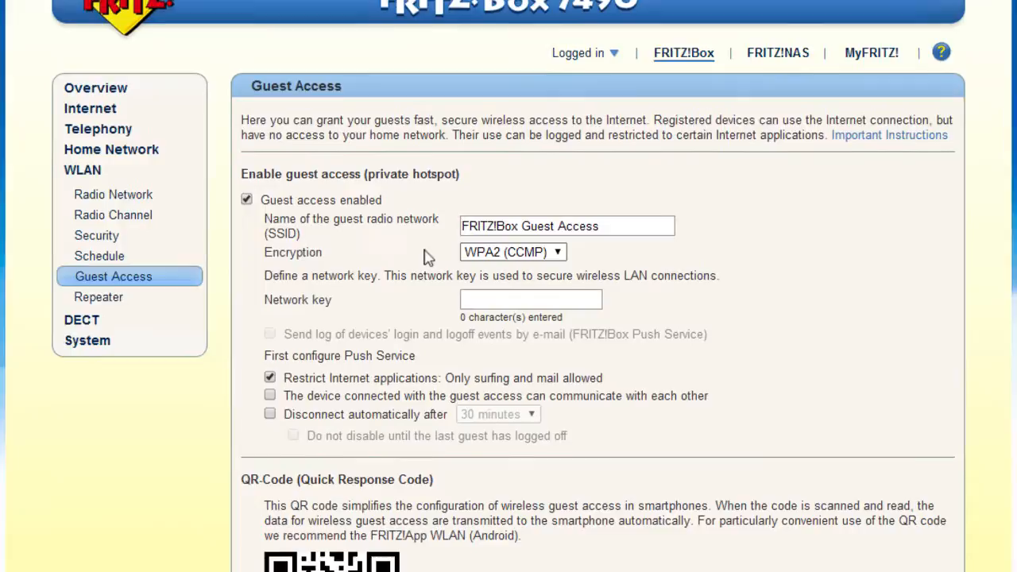